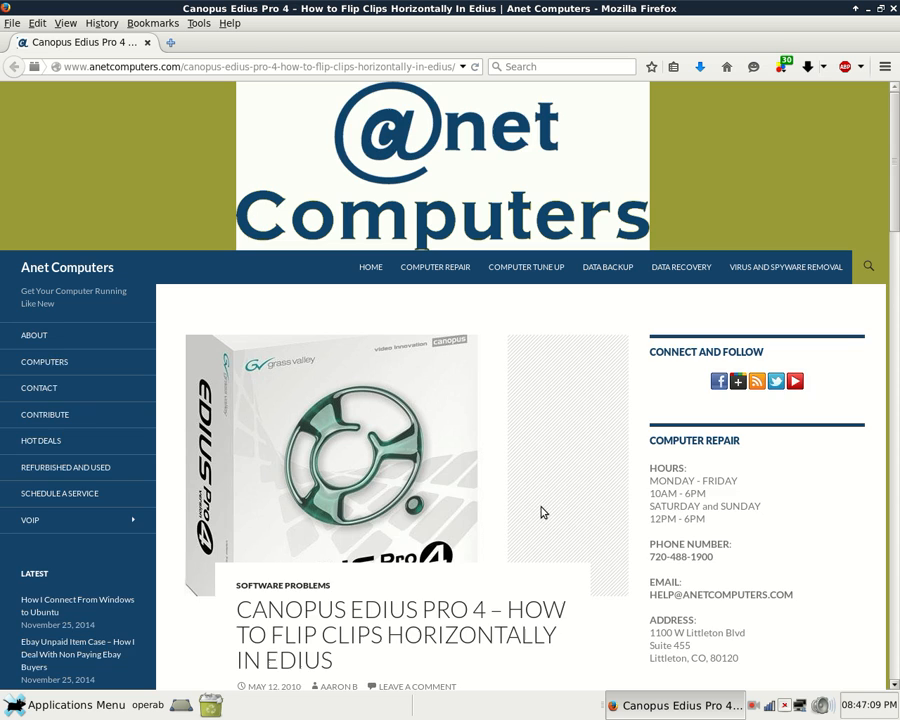
scroll(down, 3)
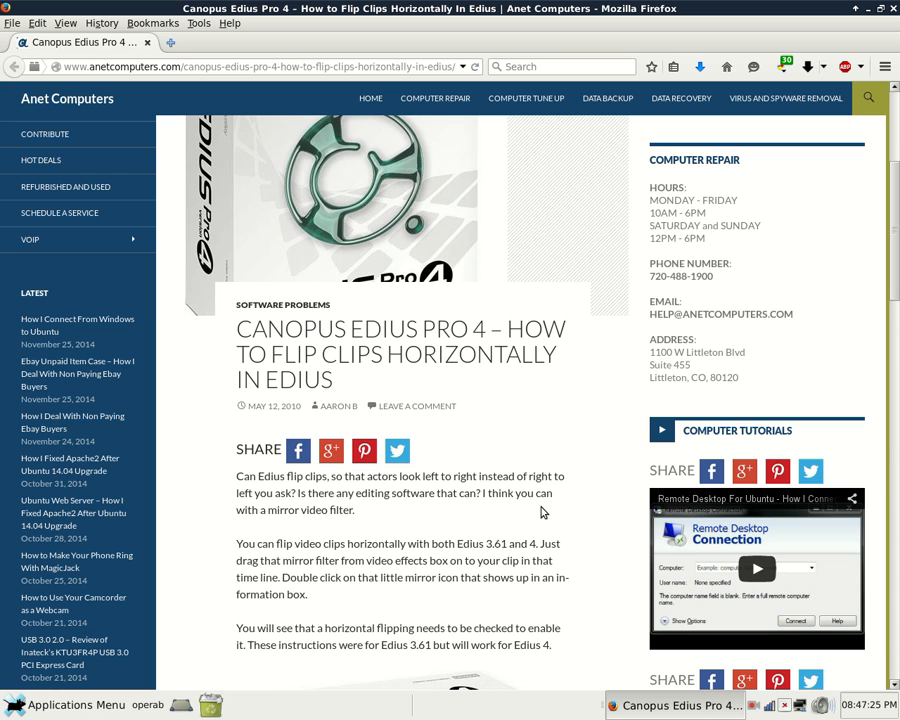
scroll(down, 3)
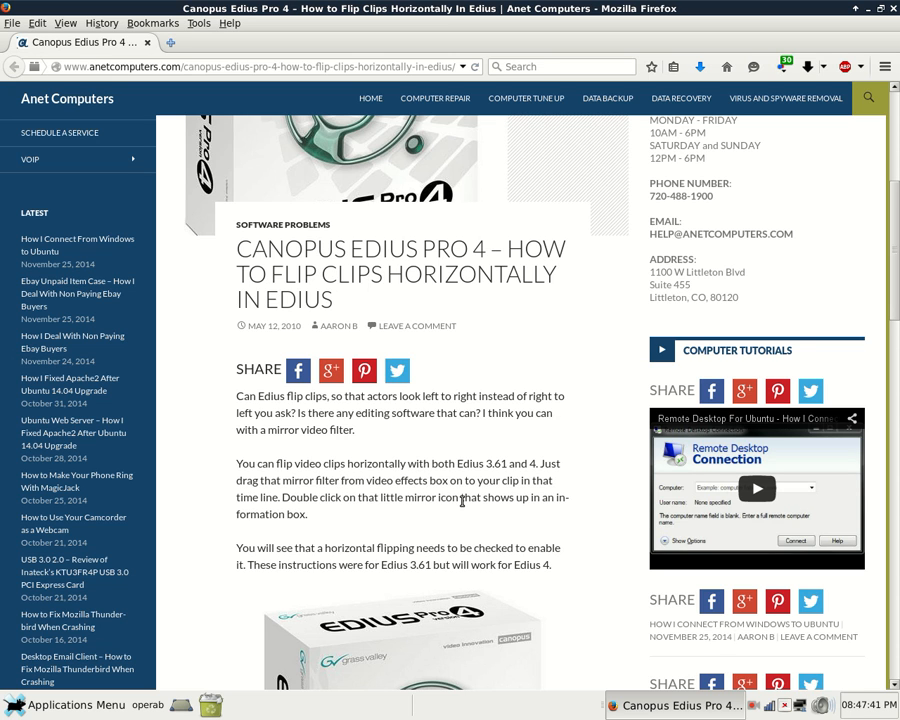
scroll(down, 3)
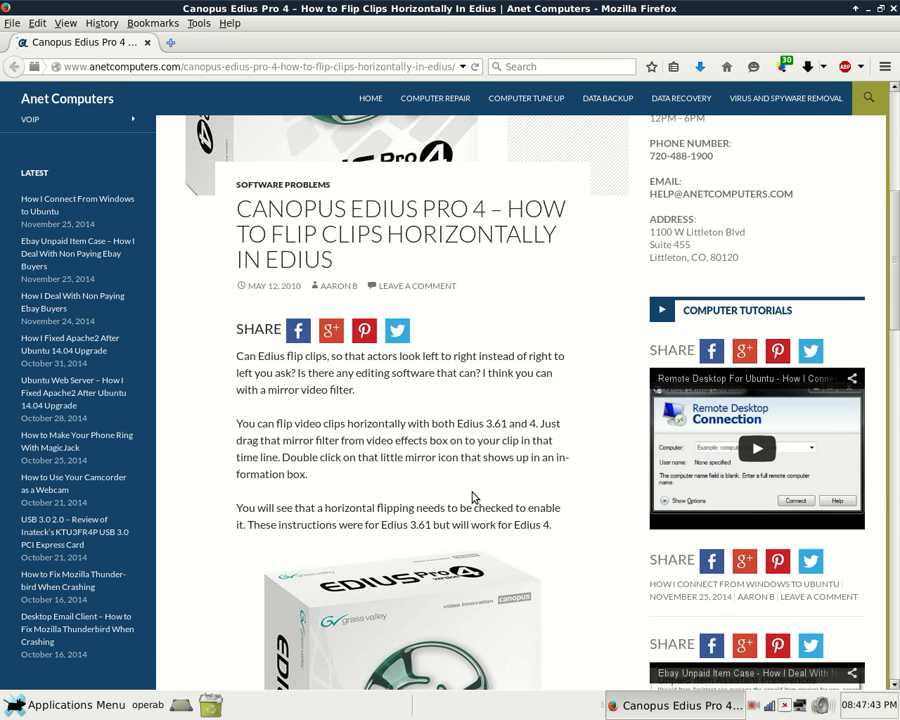